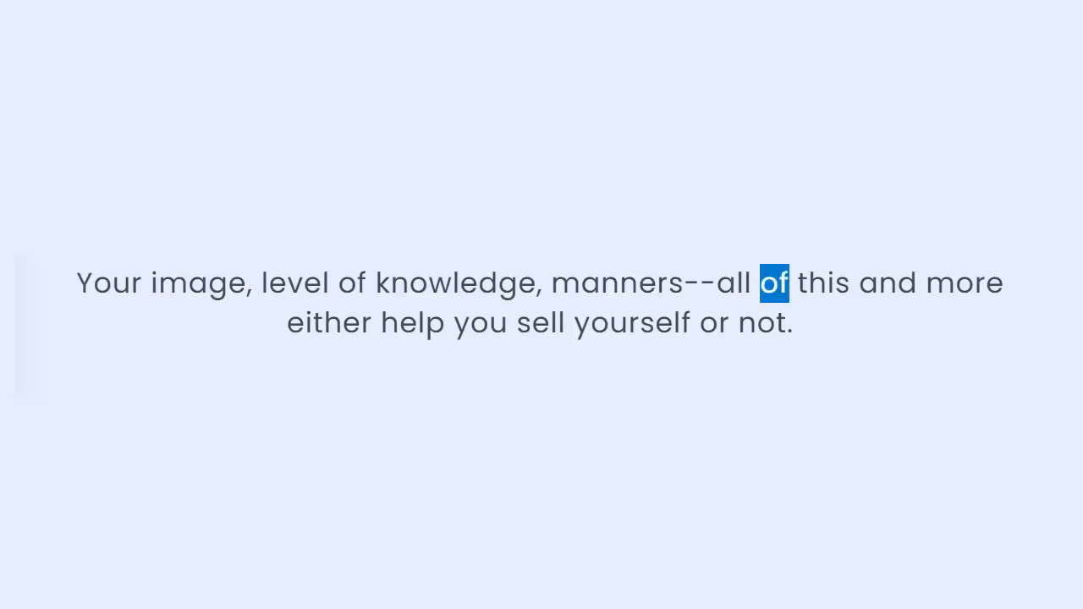
left_click(630, 323)
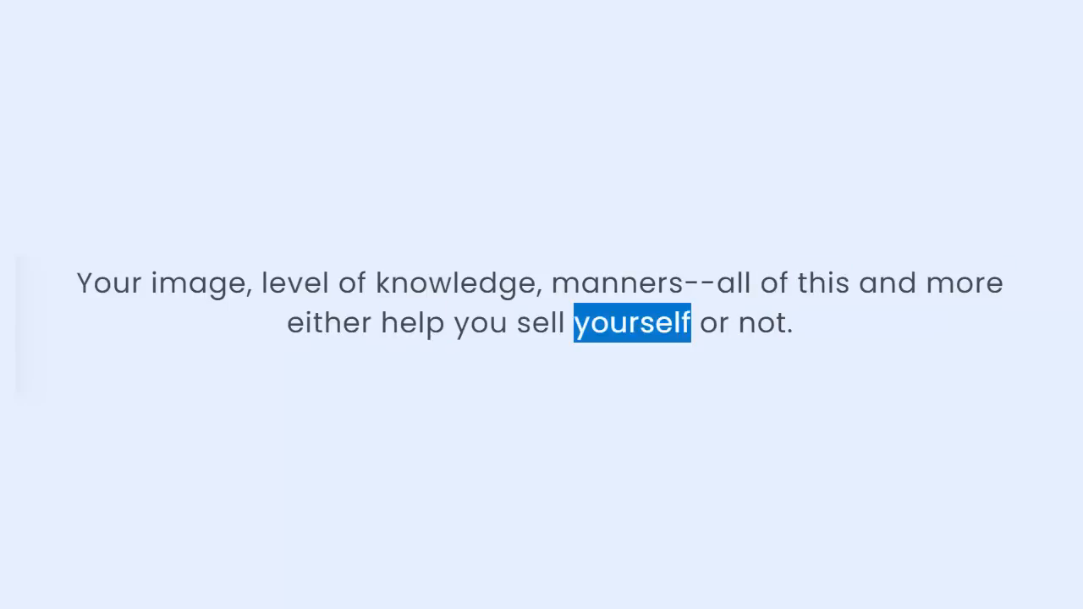